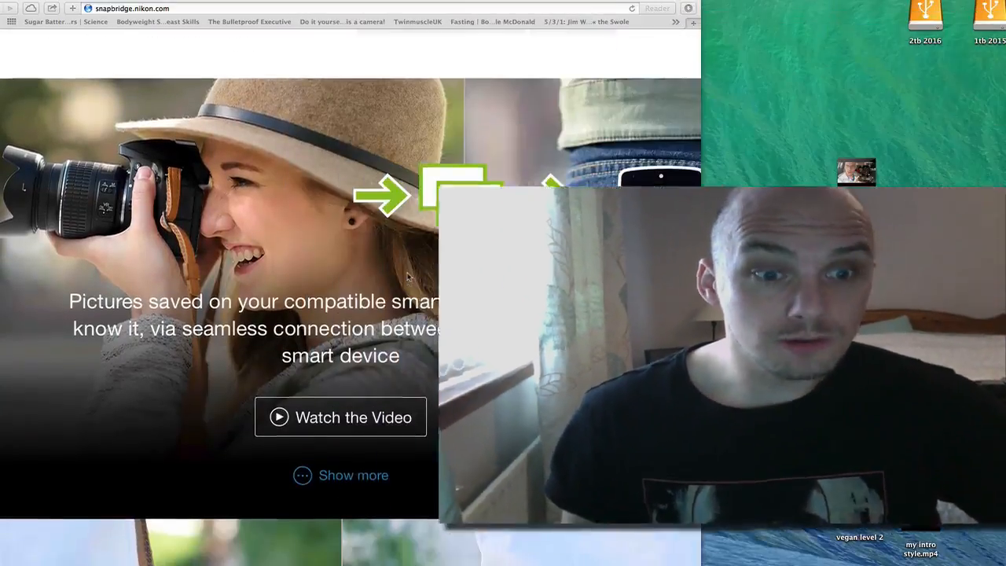
pyautogui.scroll(-3)
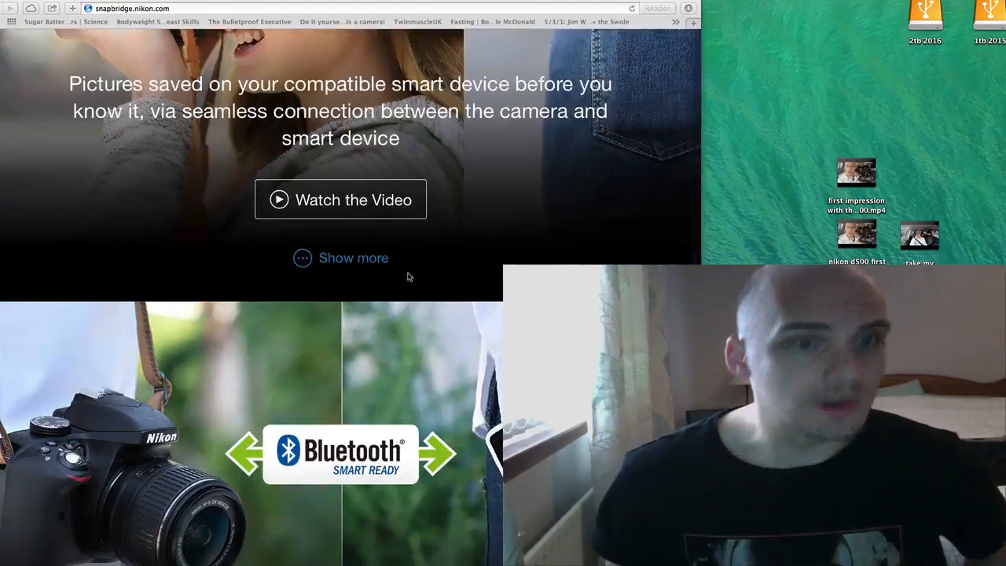
pyautogui.scroll(-3)
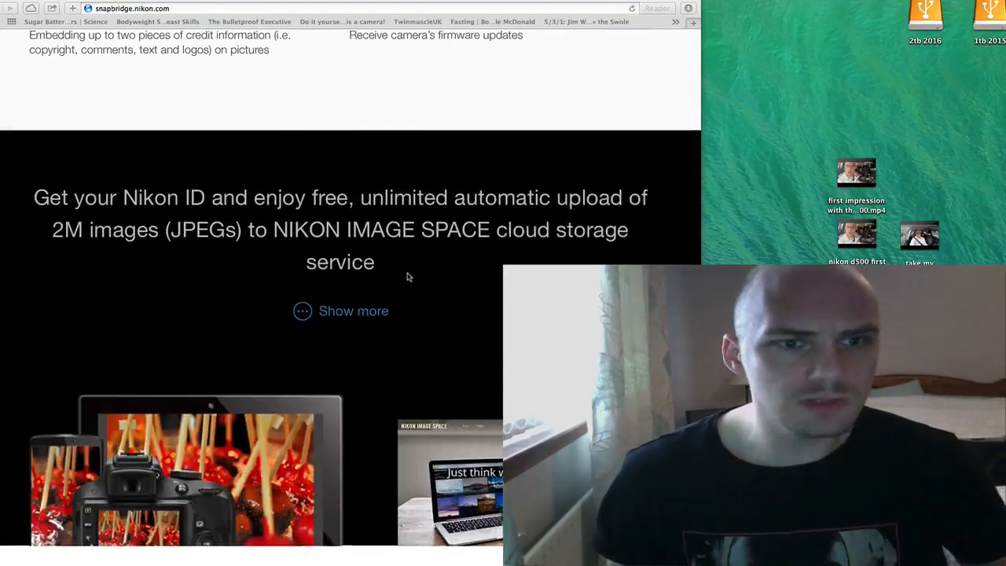